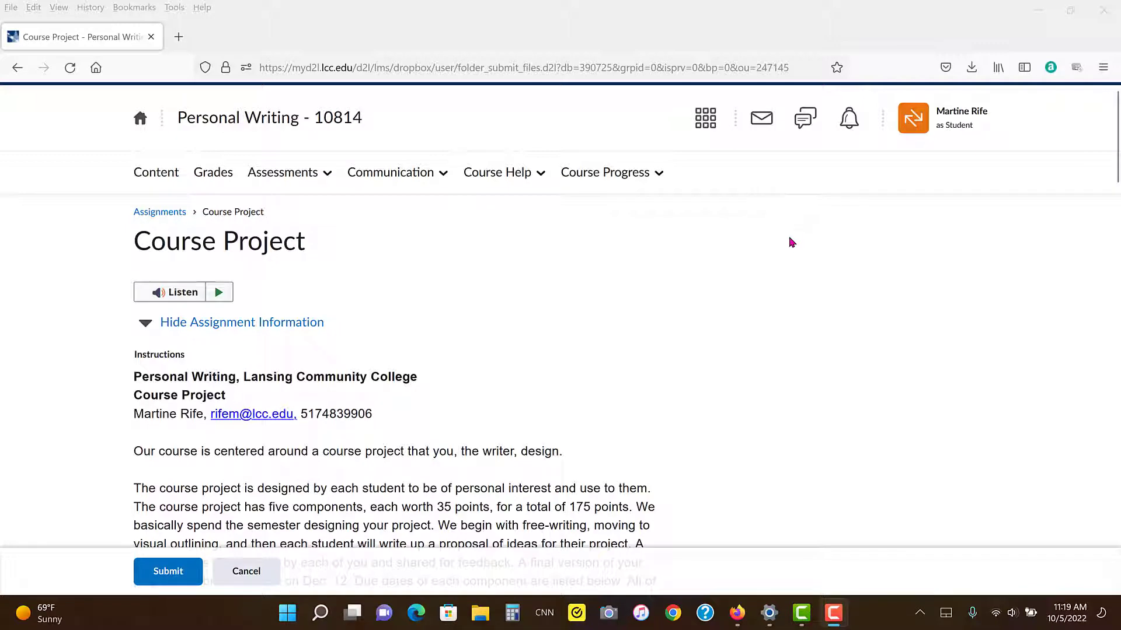
Scroll through the Course Project overview, nine project ideas and component due dates
scroll("down", 3)
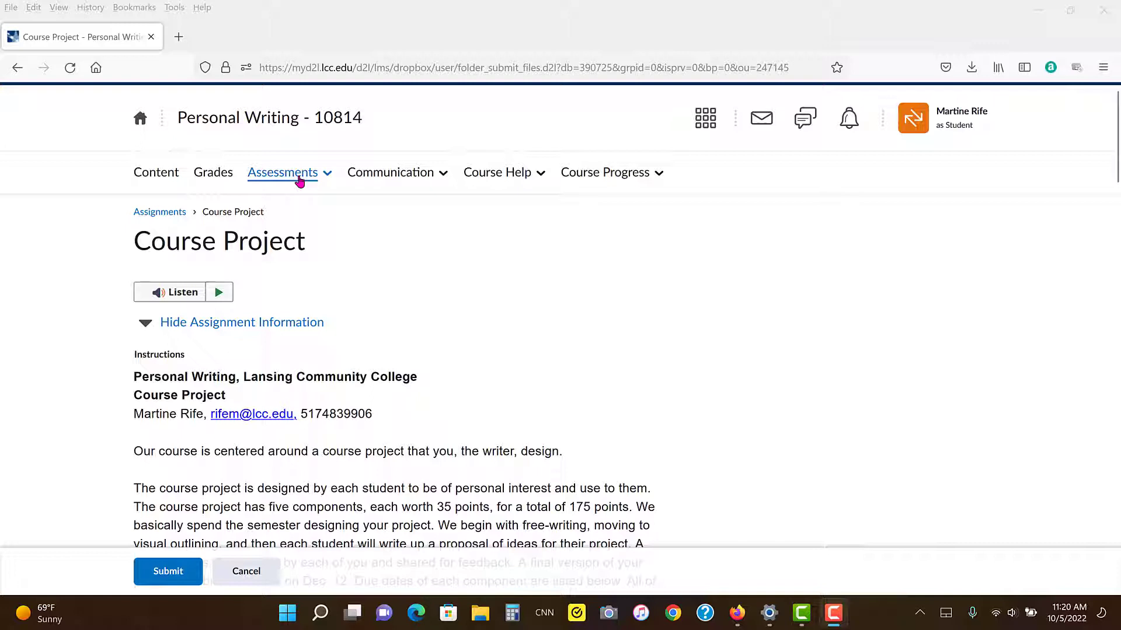
left_click(282, 172)
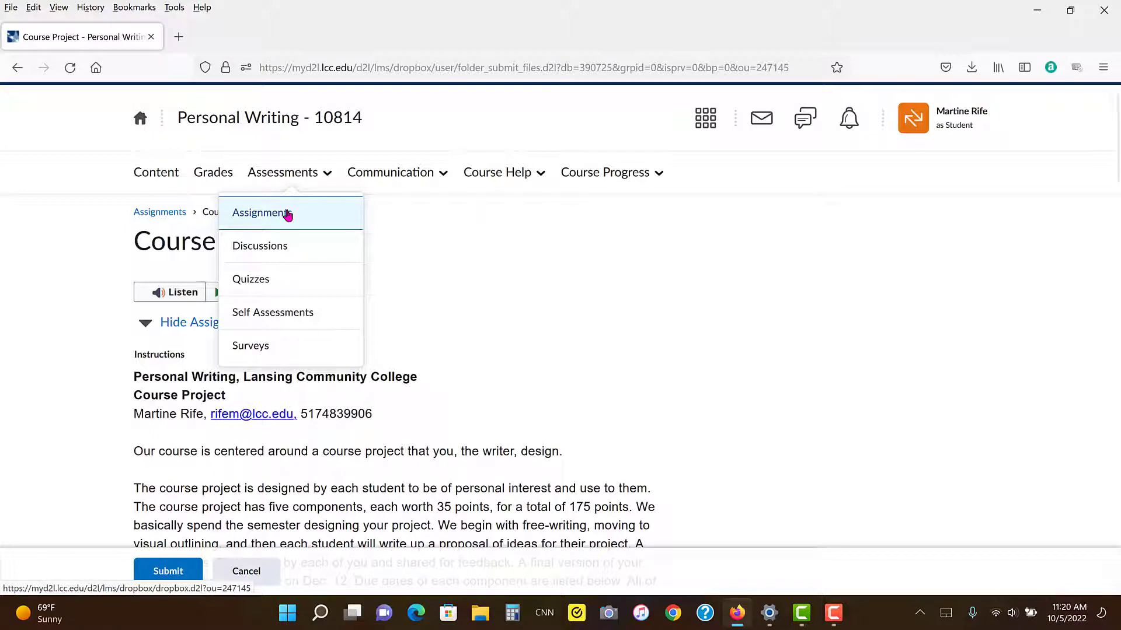
mouse_move(874, 324)
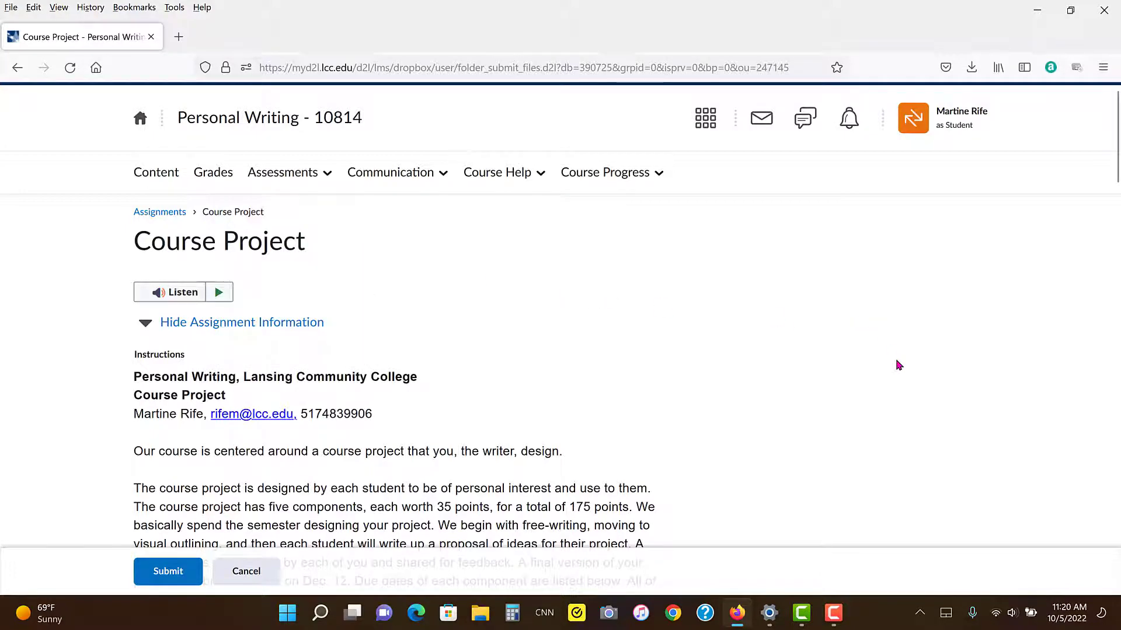
scroll("down", 3)
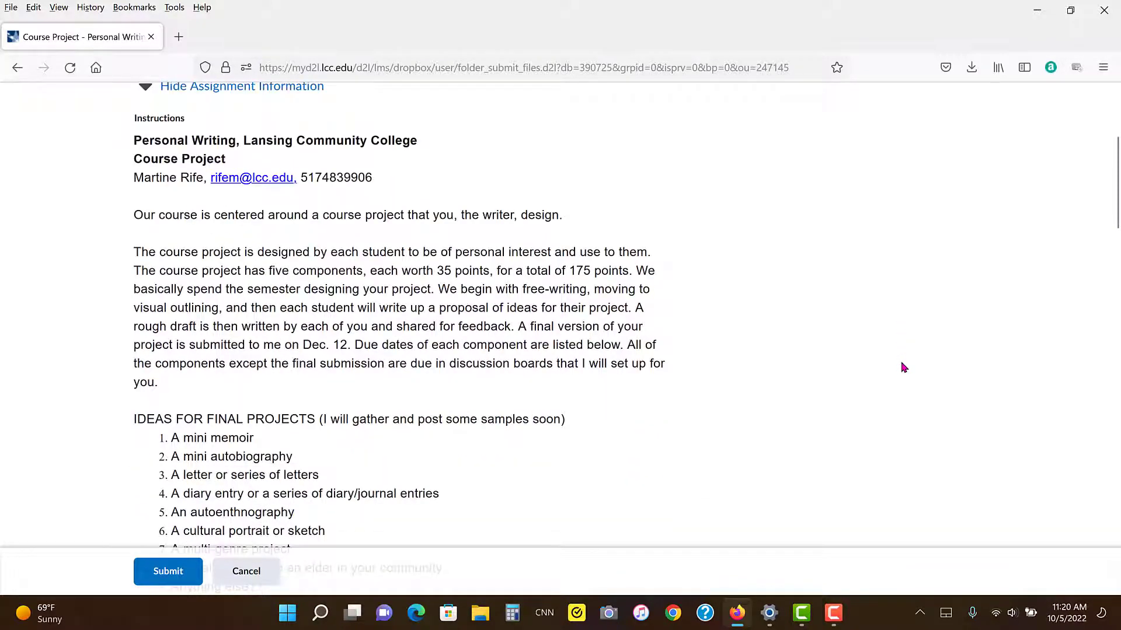
mouse_move(913, 368)
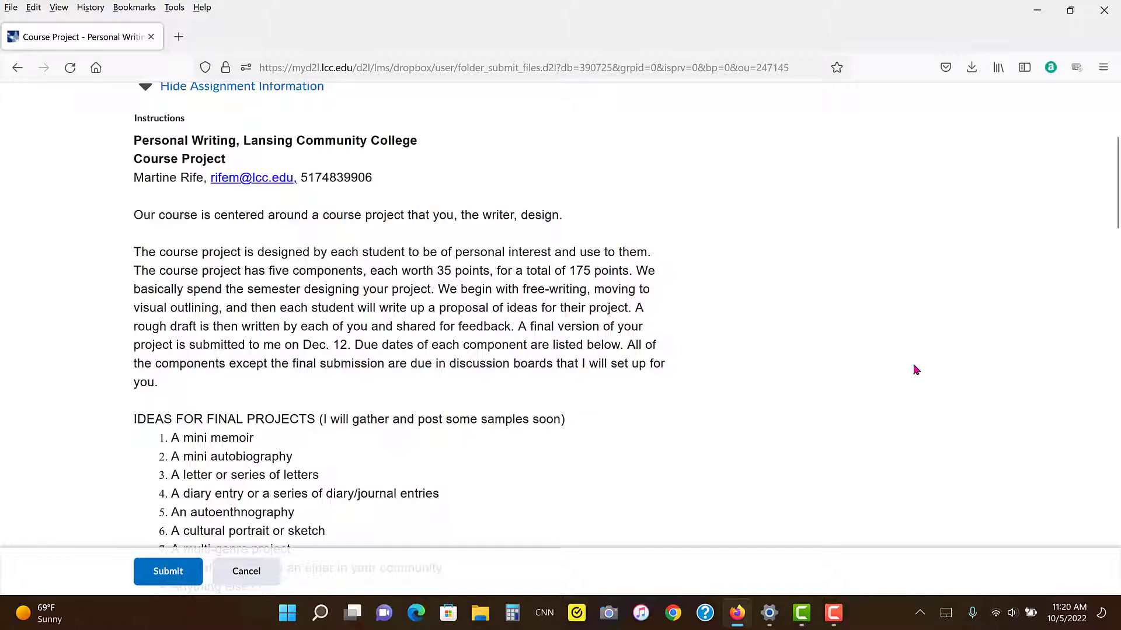
scroll("down", 3)
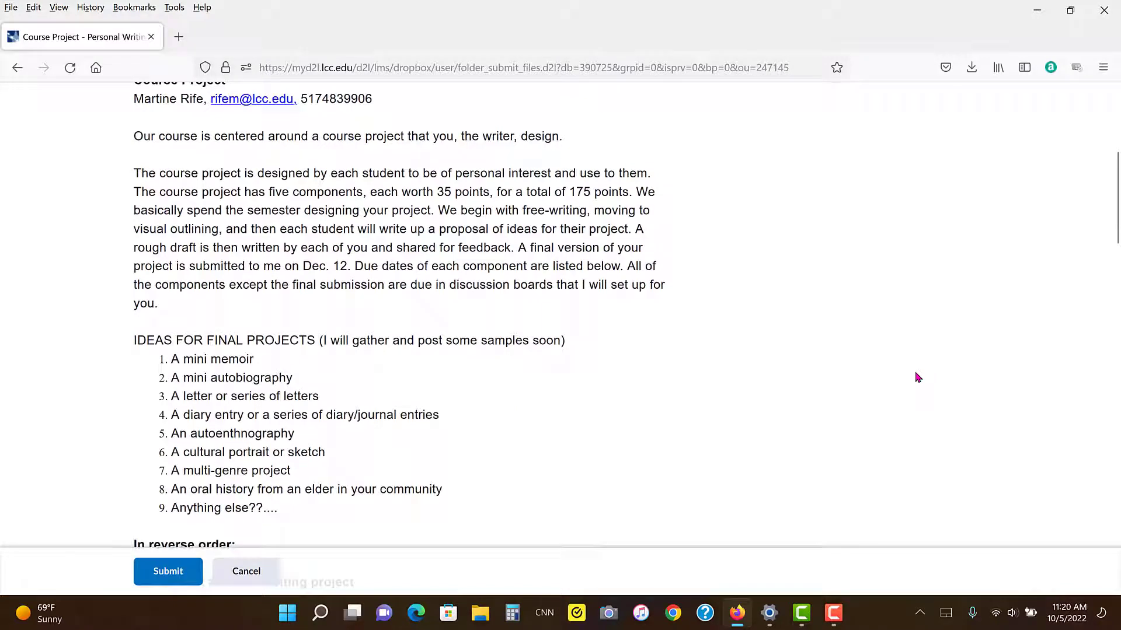
mouse_move(924, 372)
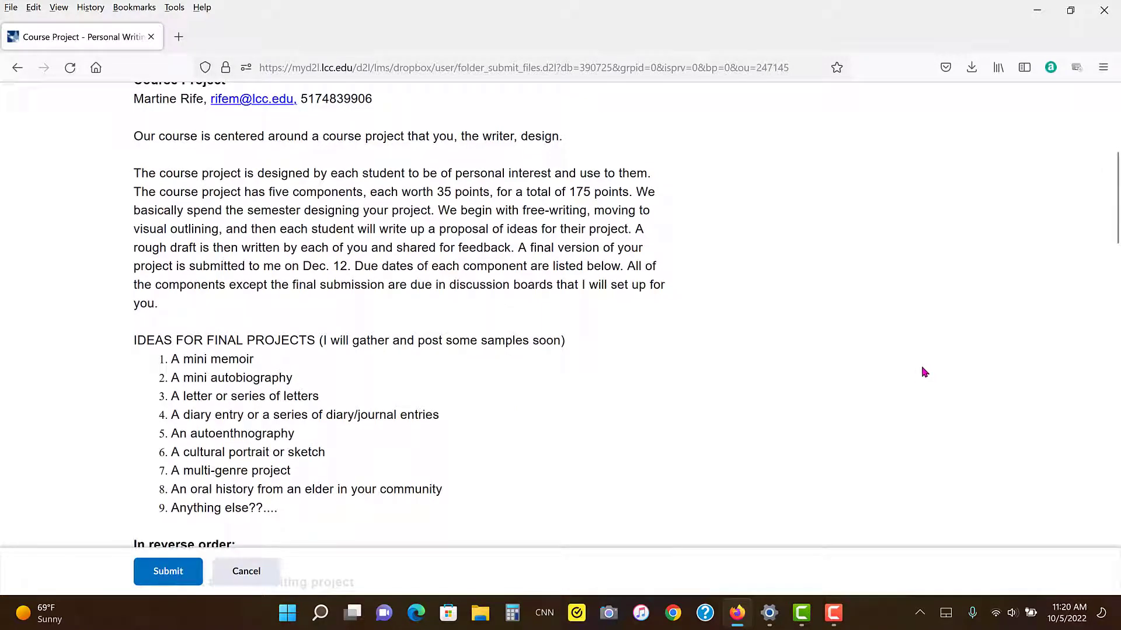
scroll("down", 3)
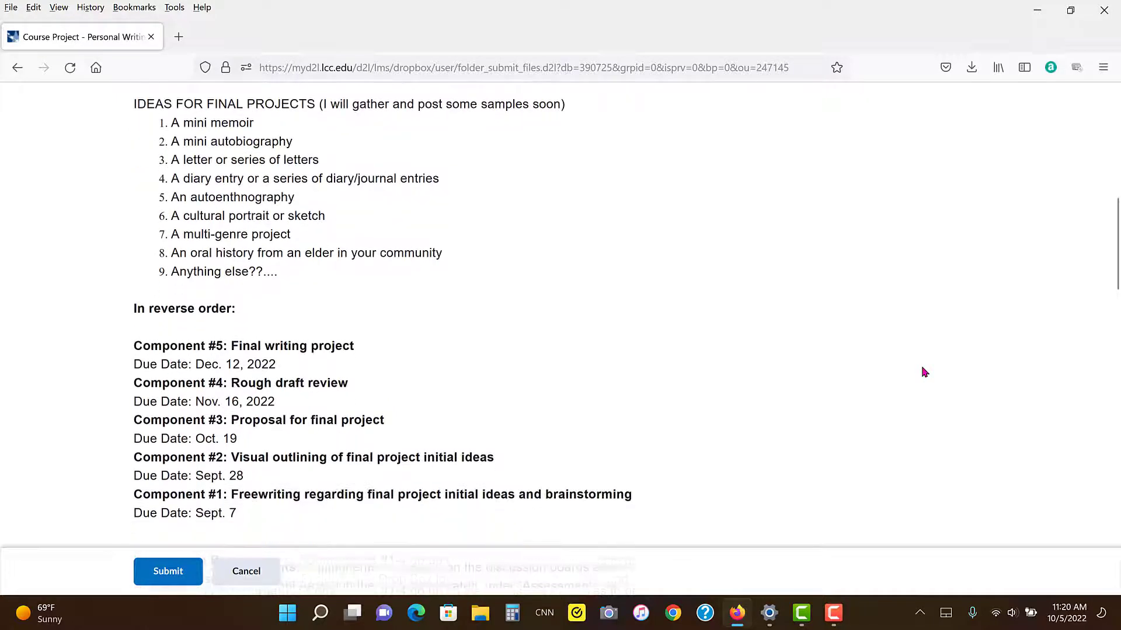
scroll("down", 3)
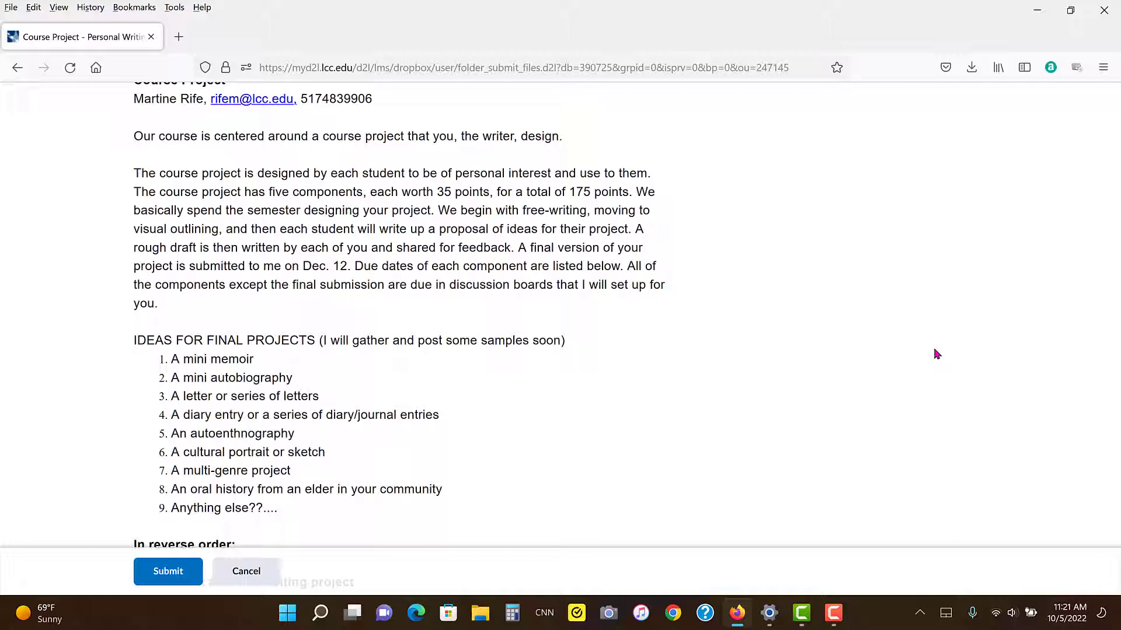
Scroll to Submission Requirements, value, file formats, naming convention, learning goals and genres, highlighting a passage
scroll("down", 3)
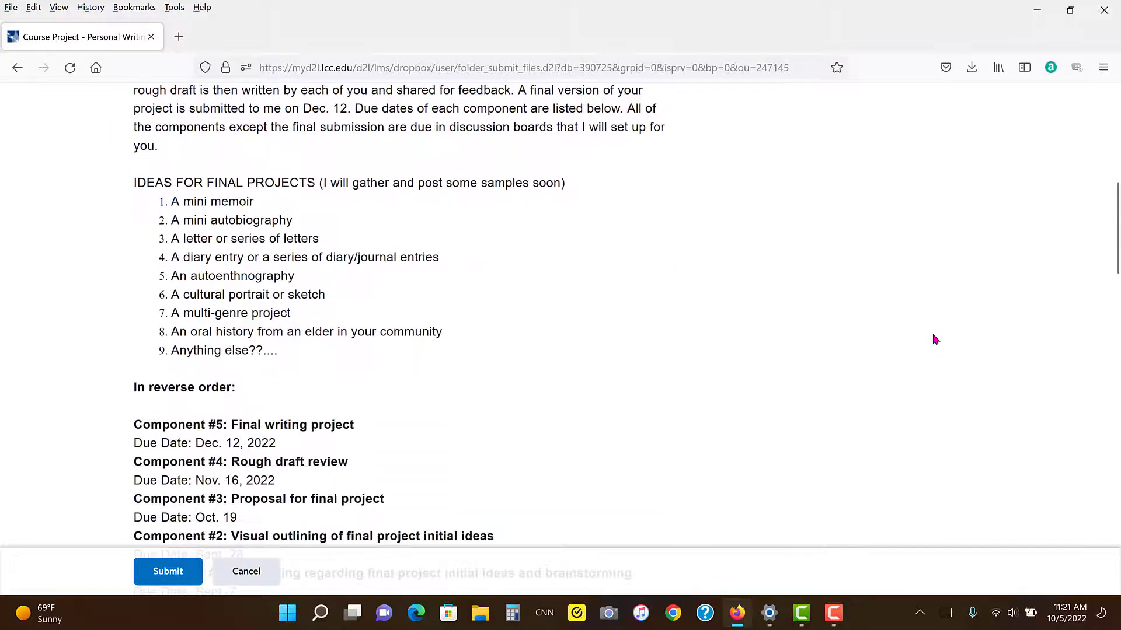
scroll("down", 3)
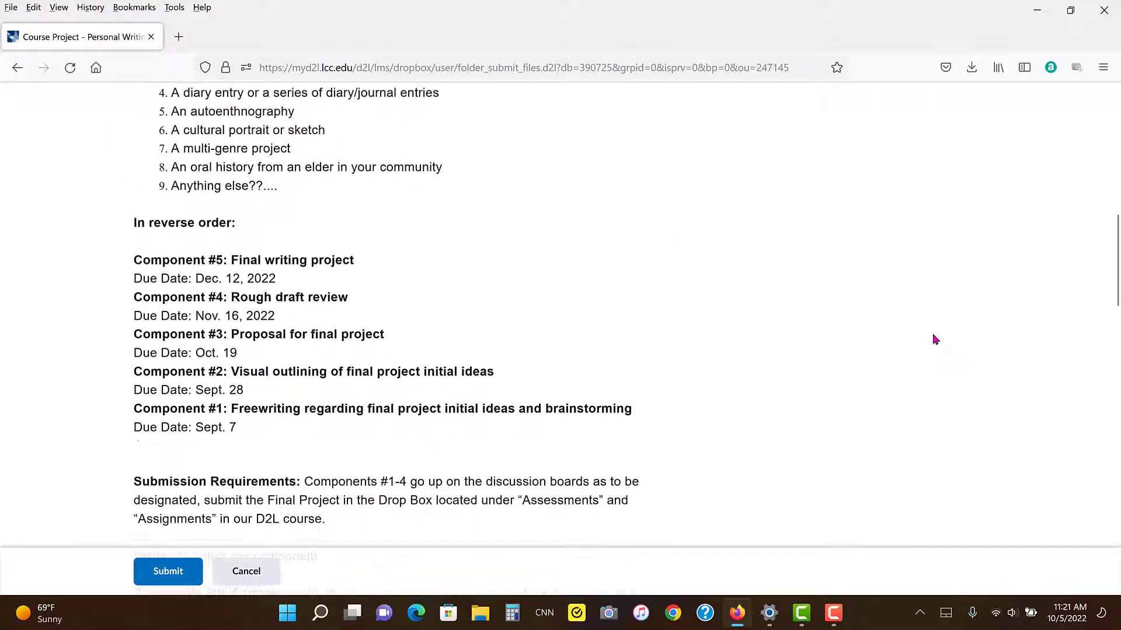
scroll("down", 3)
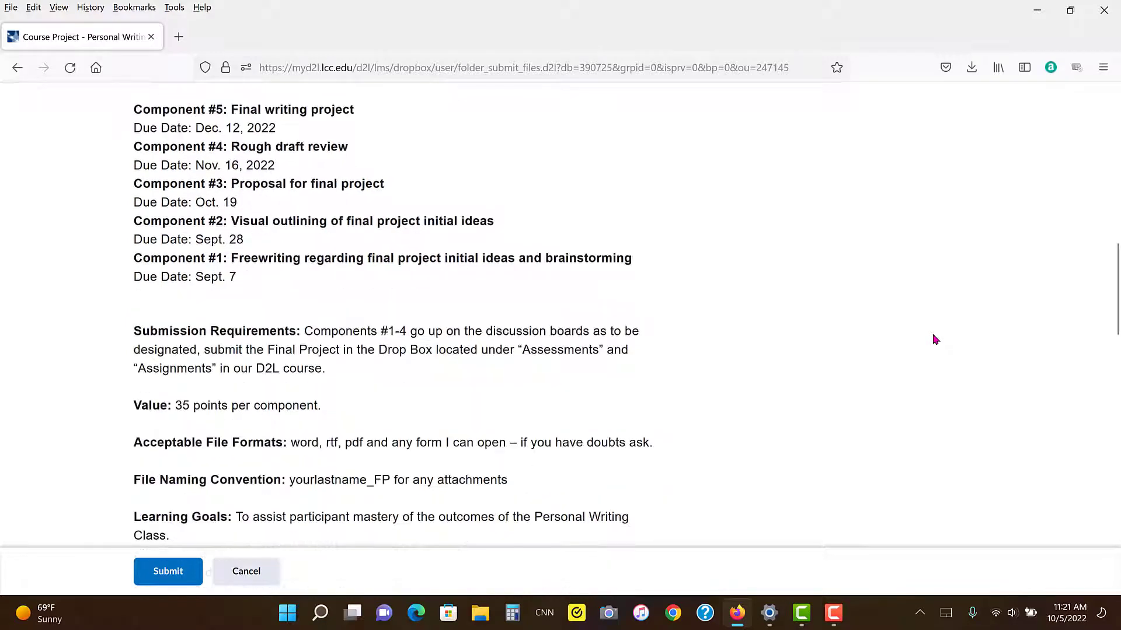
scroll("down", 3)
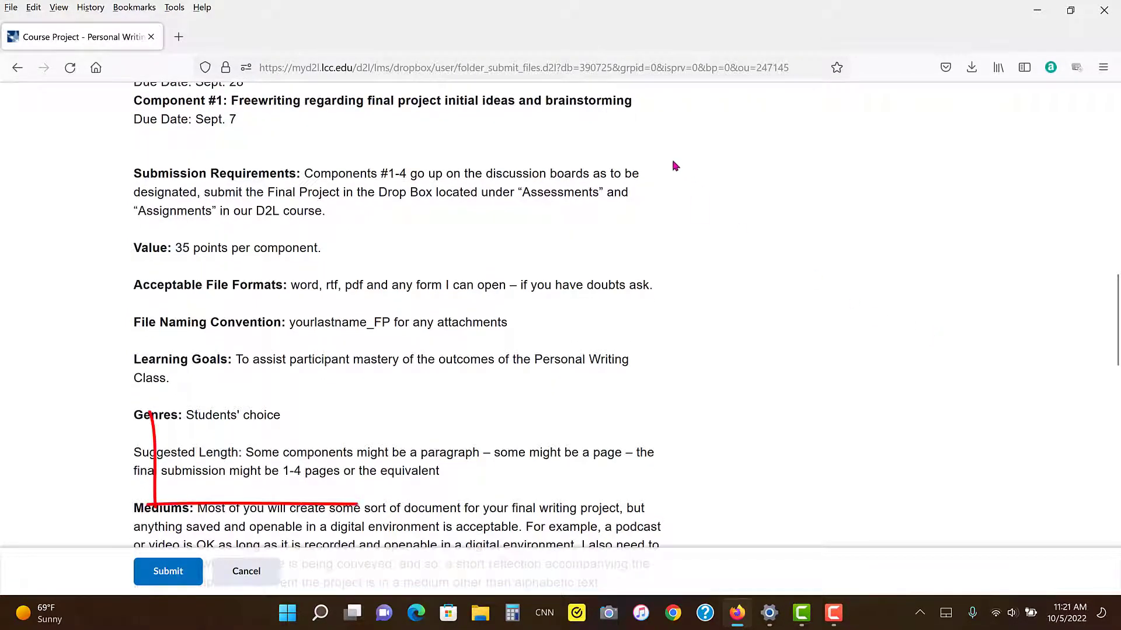
left_click_drag(150, 415, 478, 496)
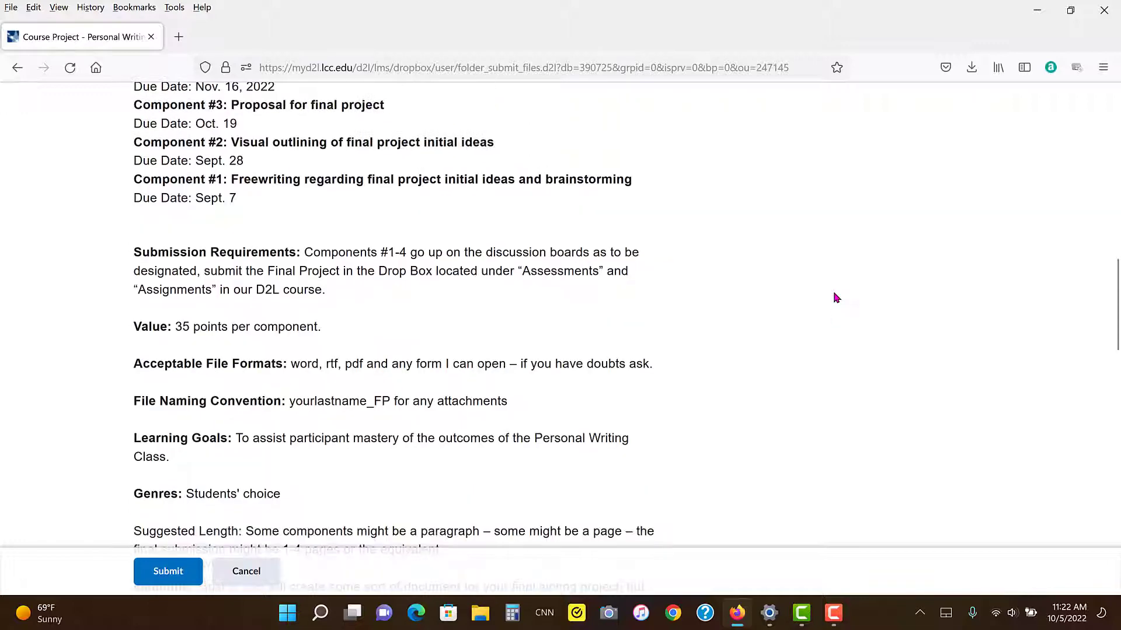
Scroll back up to the project introduction and the Ideas for Final Projects list
scroll("up", 3)
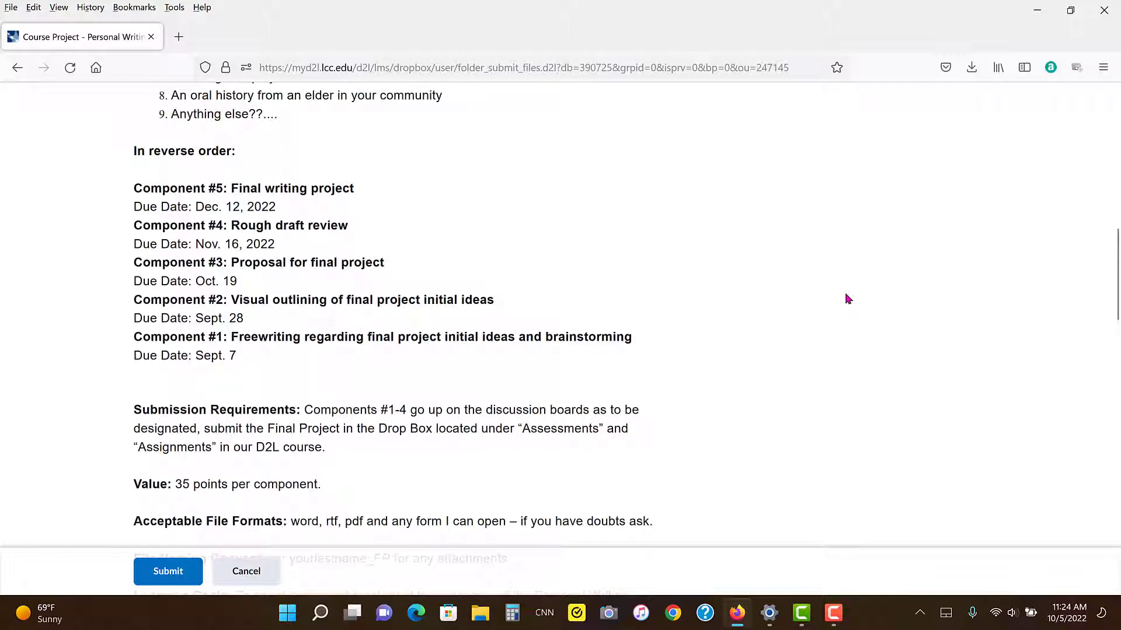
scroll("down", 3)
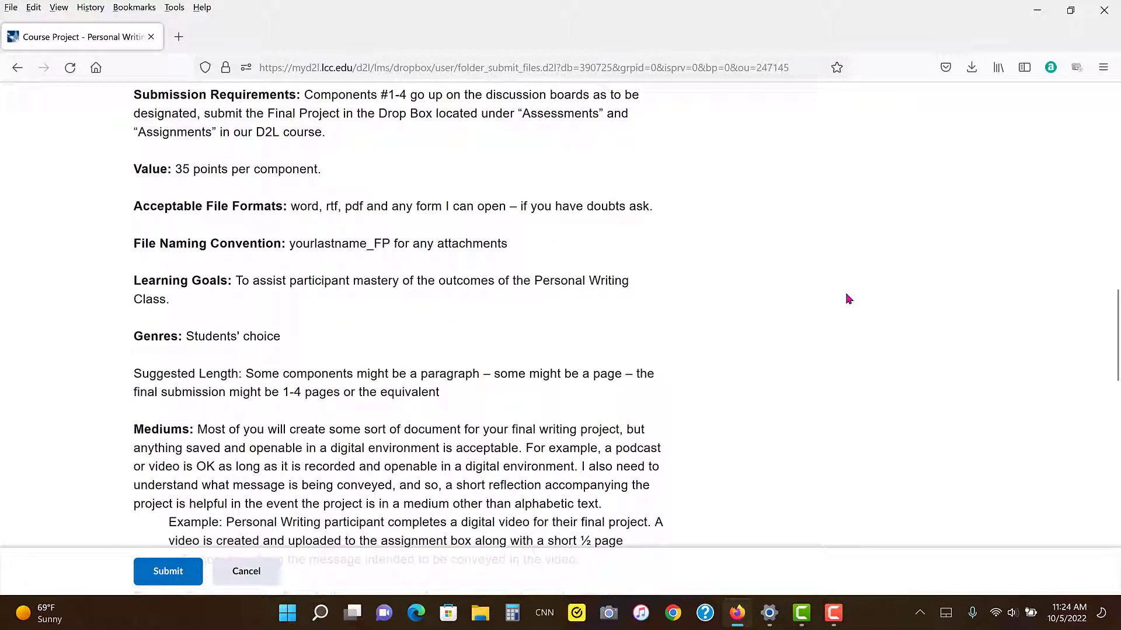
scroll("up", 3)
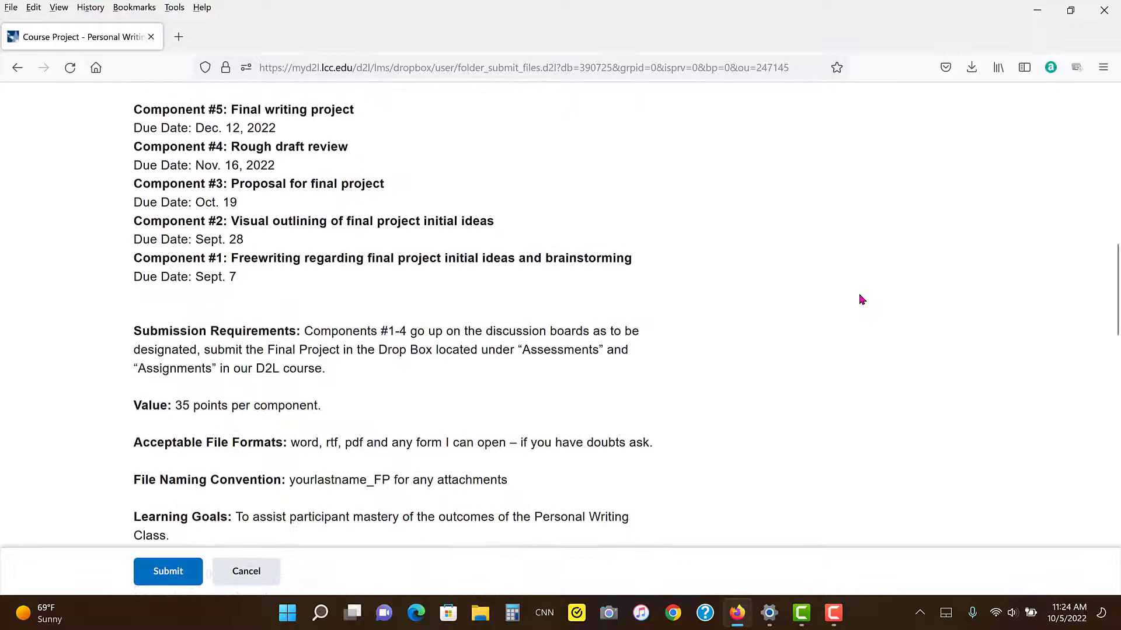
scroll("up", 3)
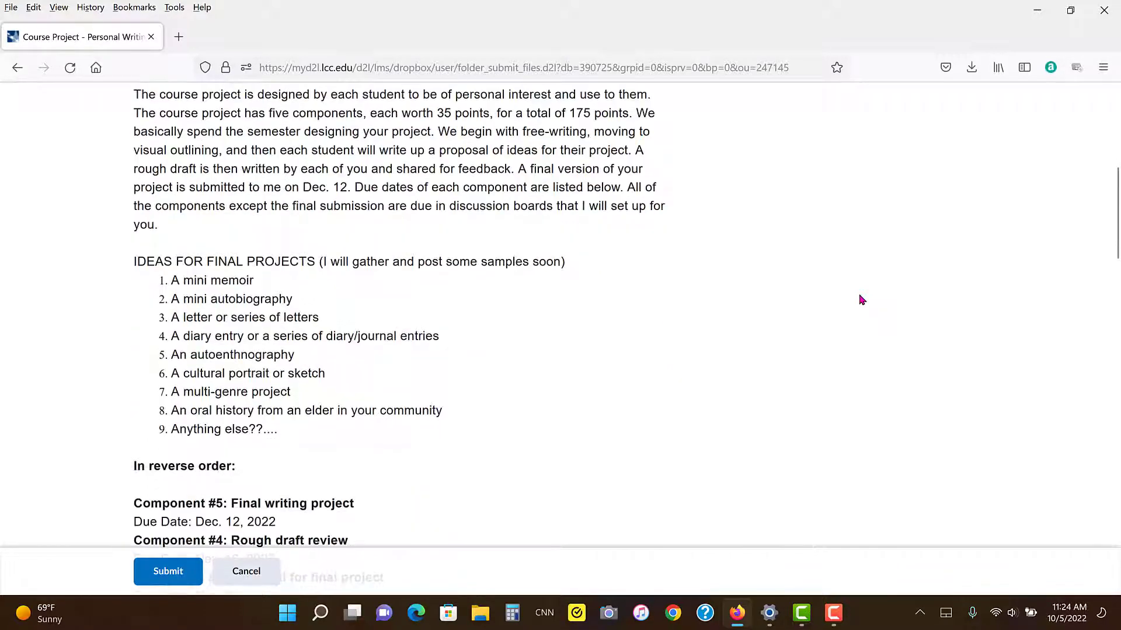
scroll("down", 3)
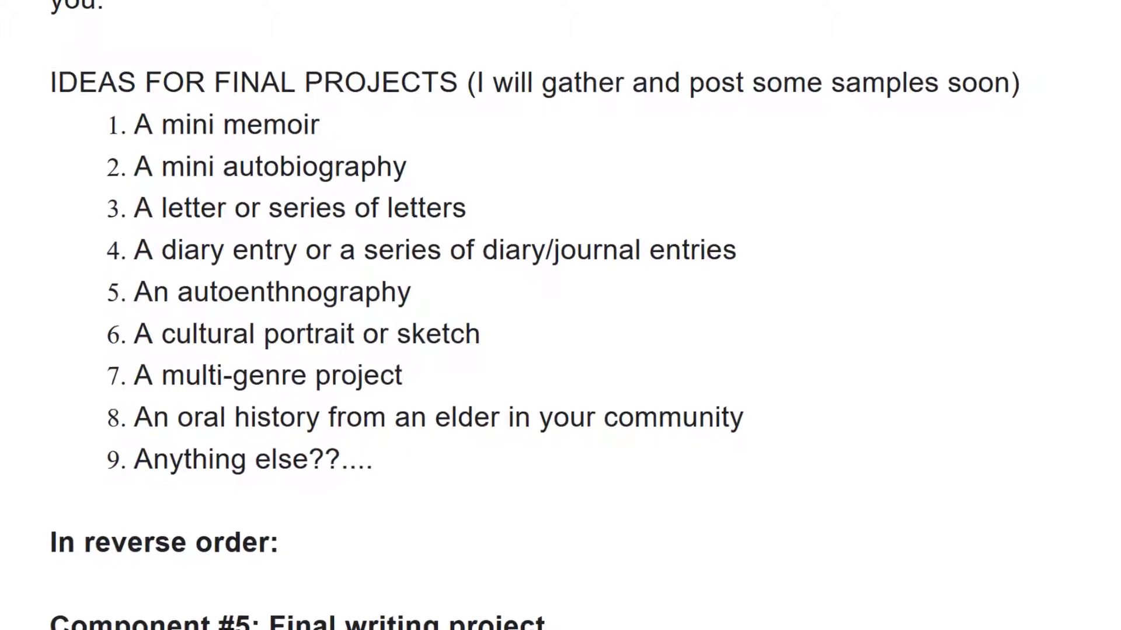
scroll("down", 3)
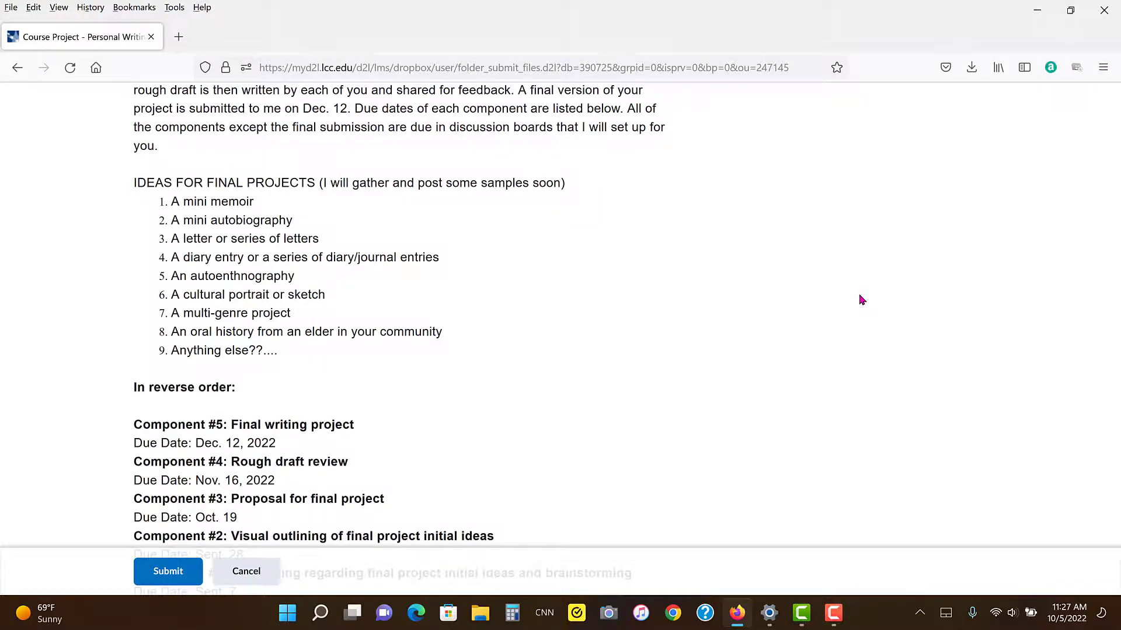
Scroll down past the ideas list to the five component due dates and Submission Requirements
scroll("down", 3)
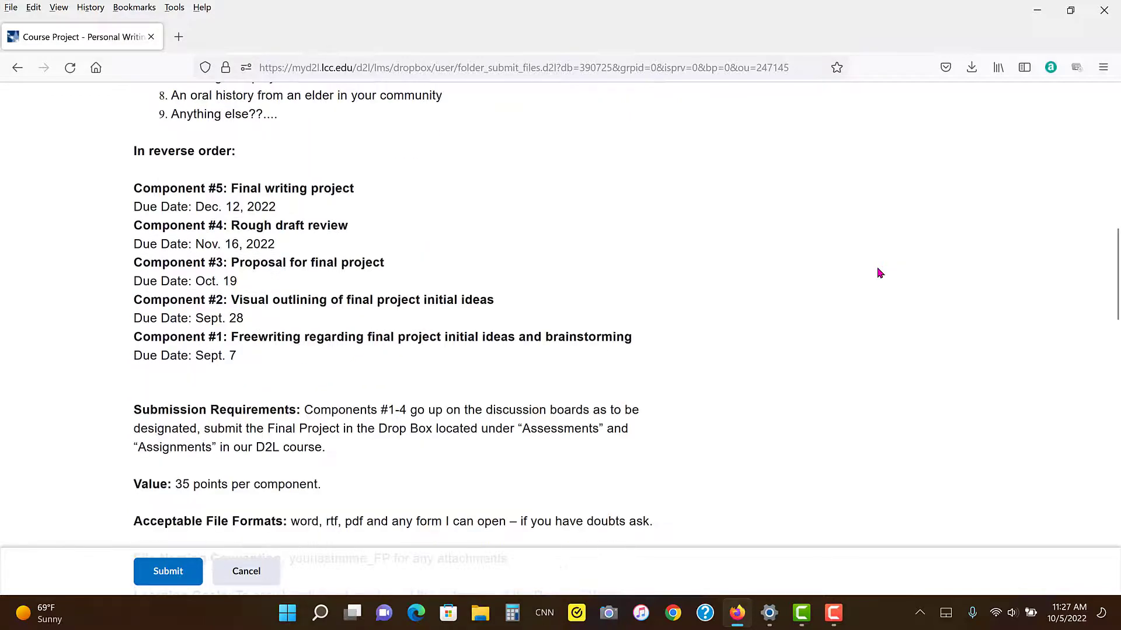
scroll("down", 3)
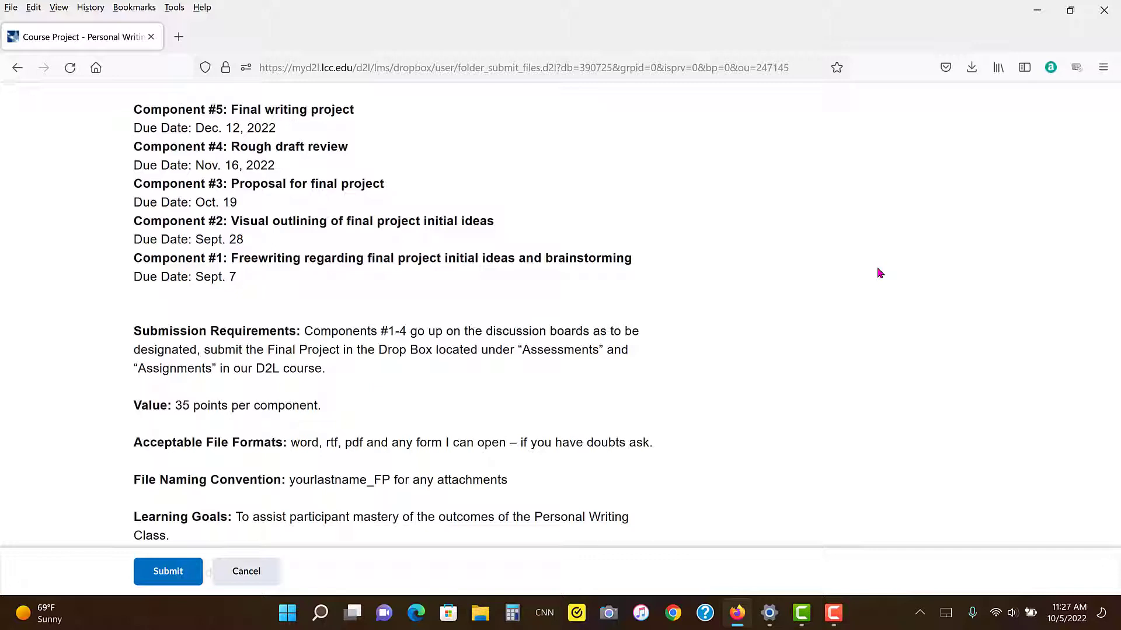
scroll("down", 3)
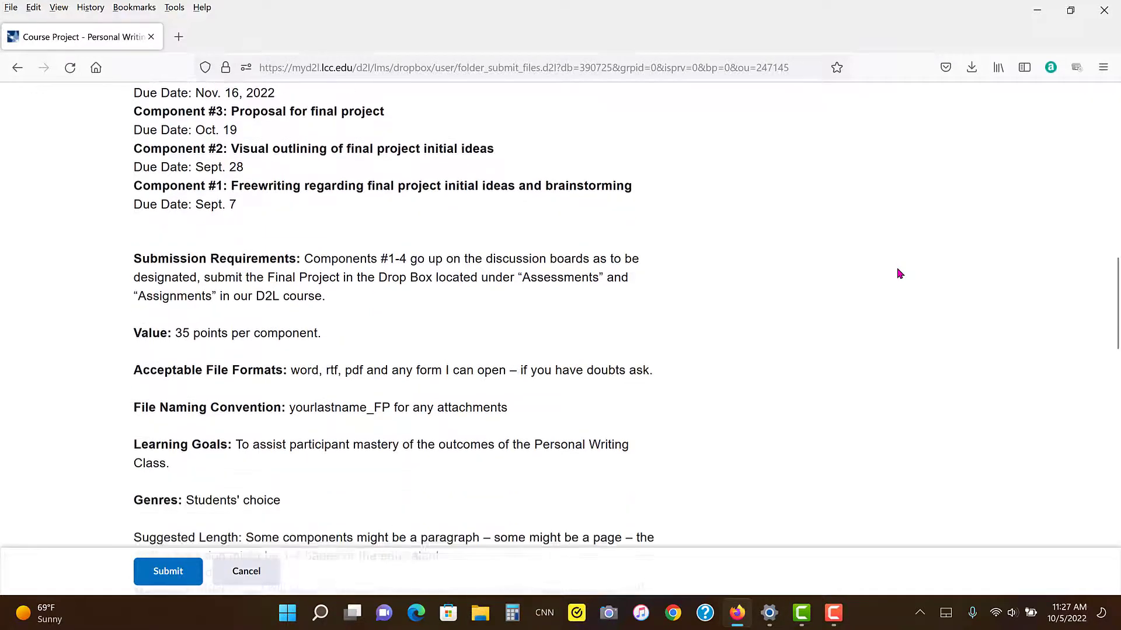
scroll("down", 3)
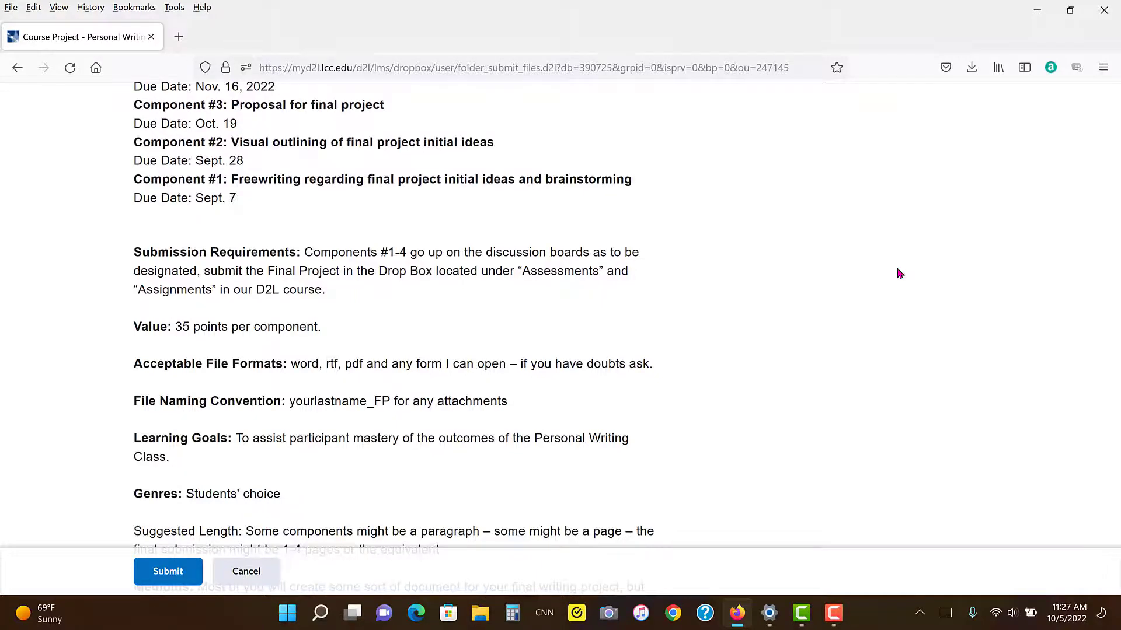
Scroll through Mediums, Format, Research and the backup note to the Final Project Rubric
scroll("down", 3)
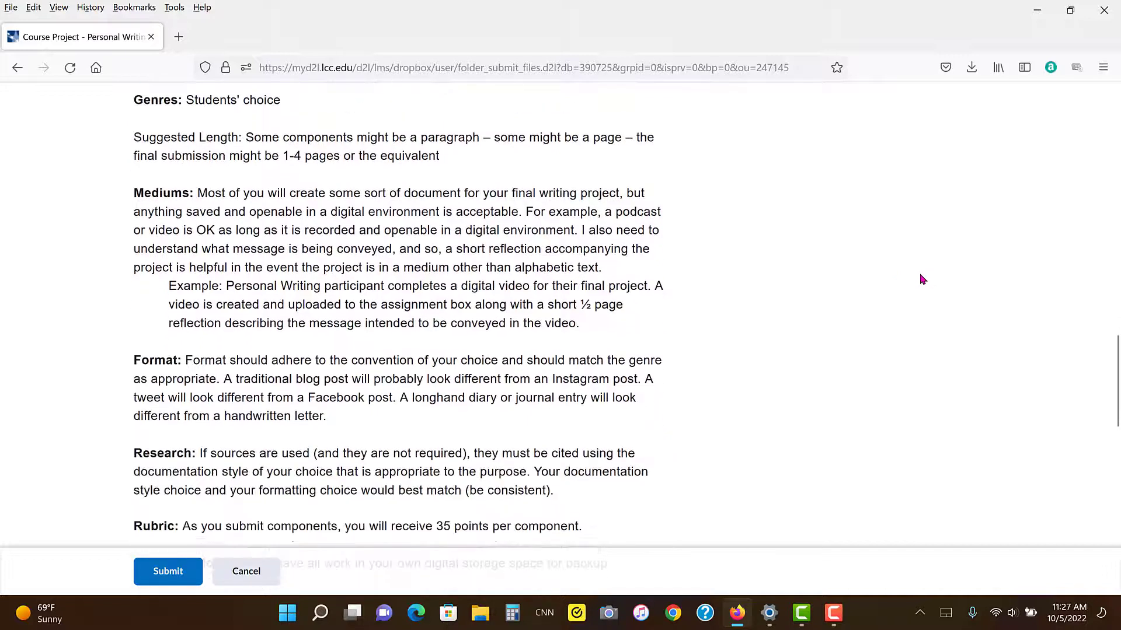
mouse_move(960, 256)
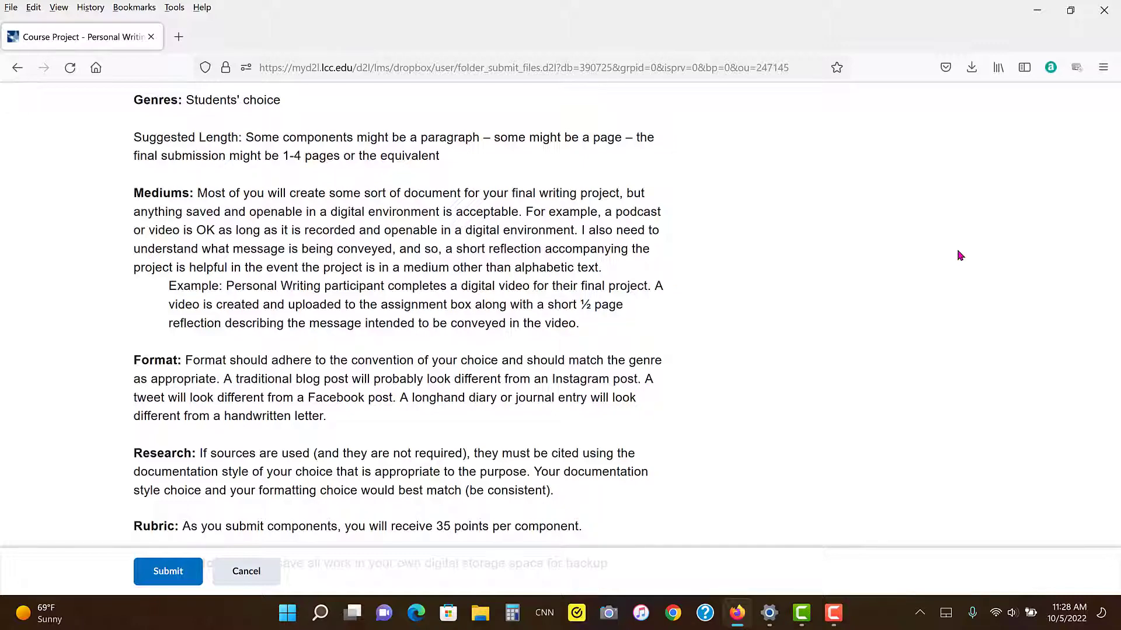
scroll("down", 3)
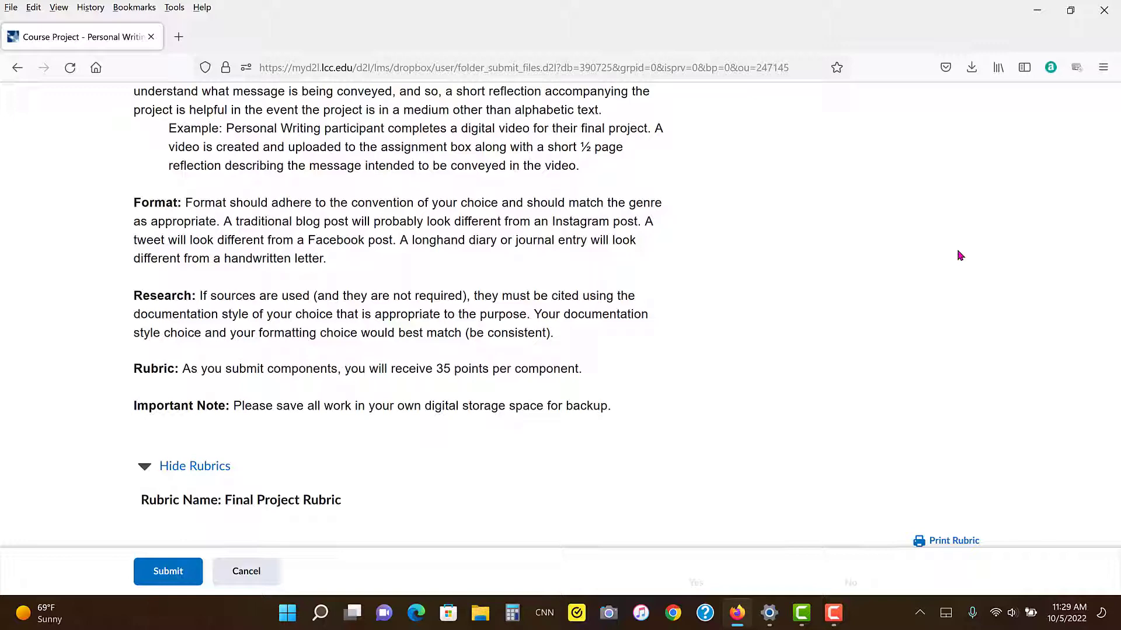
mouse_move(966, 258)
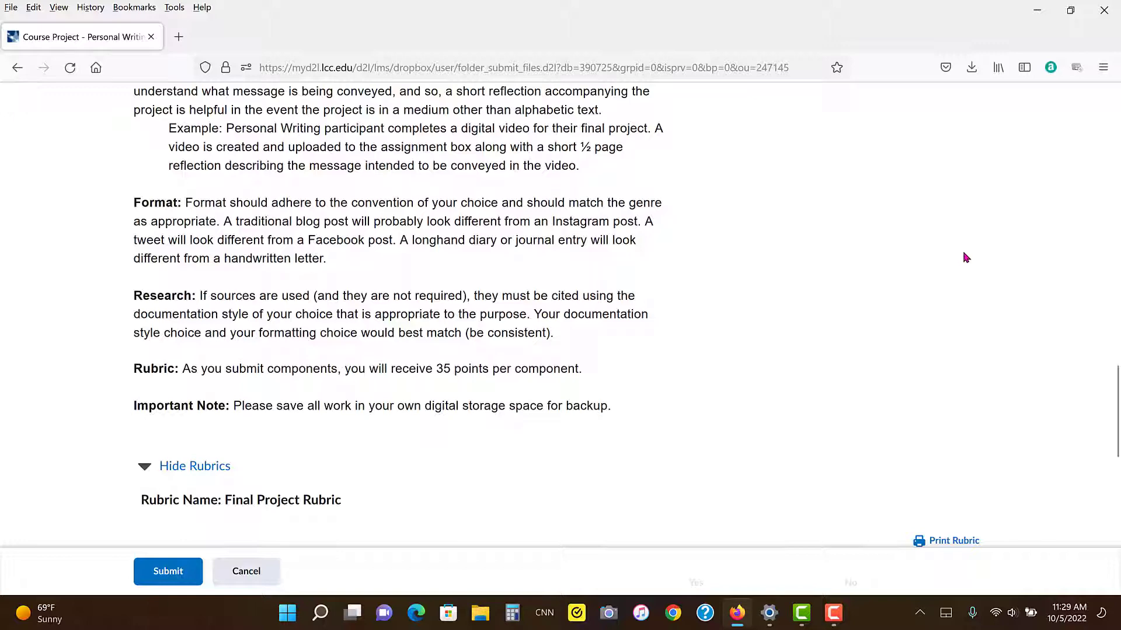
Scroll back to the top of the Course Project page with the course header and instructions
scroll("up", 3)
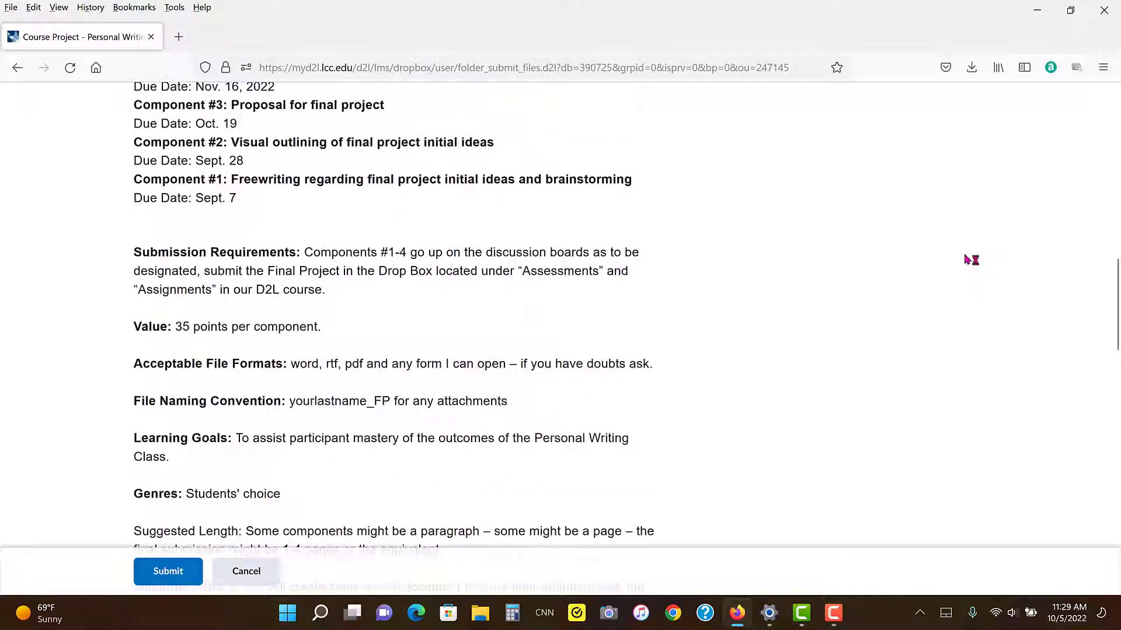
scroll("up", 3)
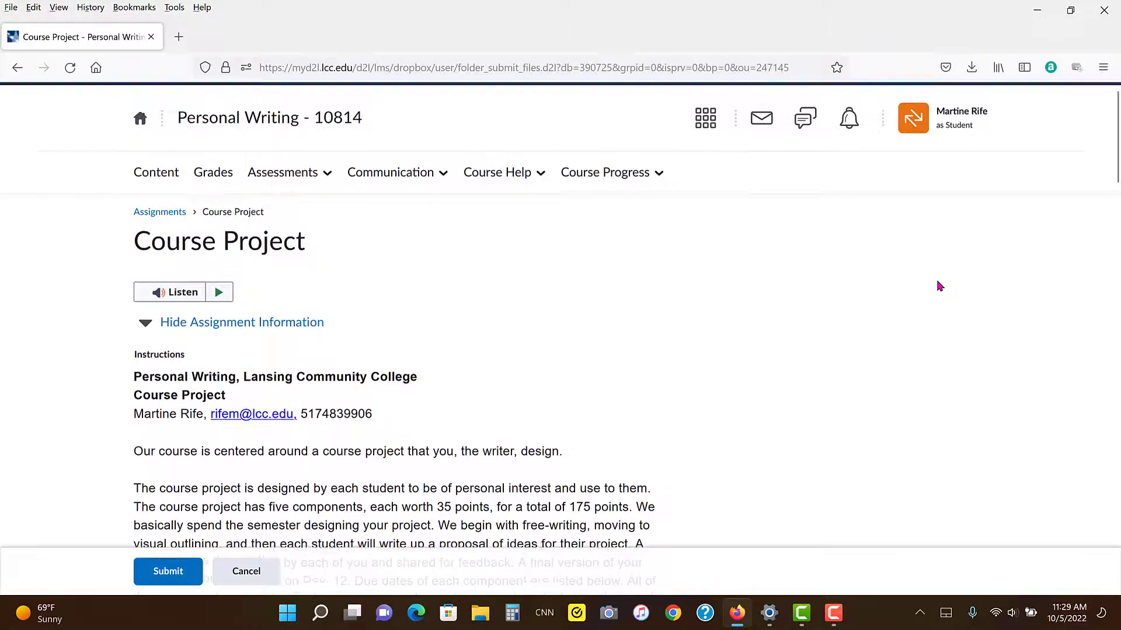
mouse_move(937, 324)
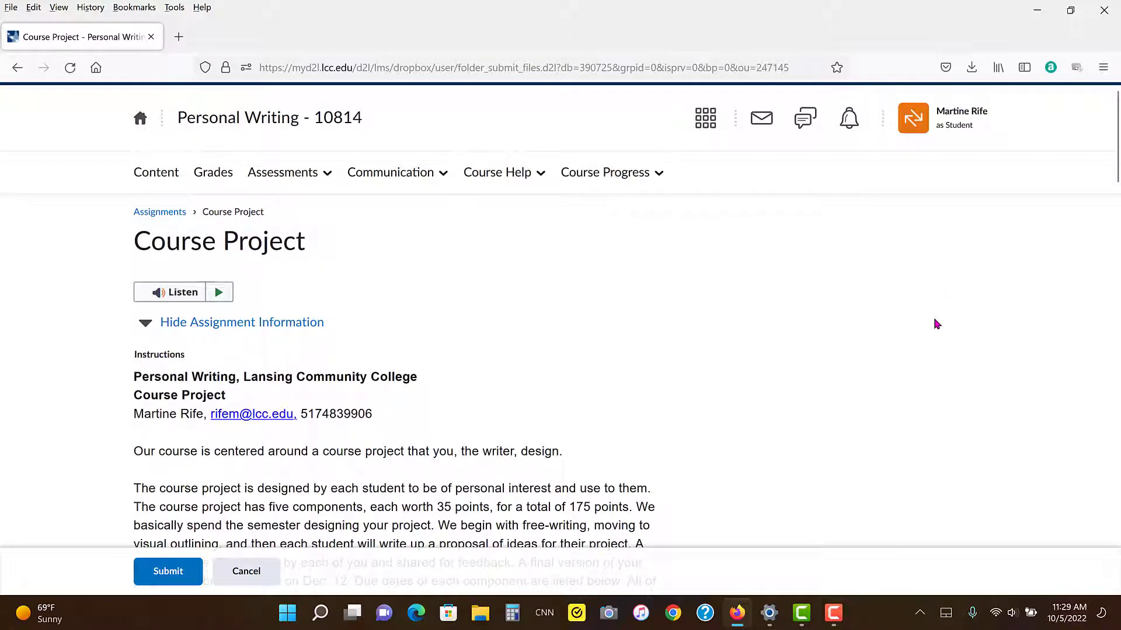